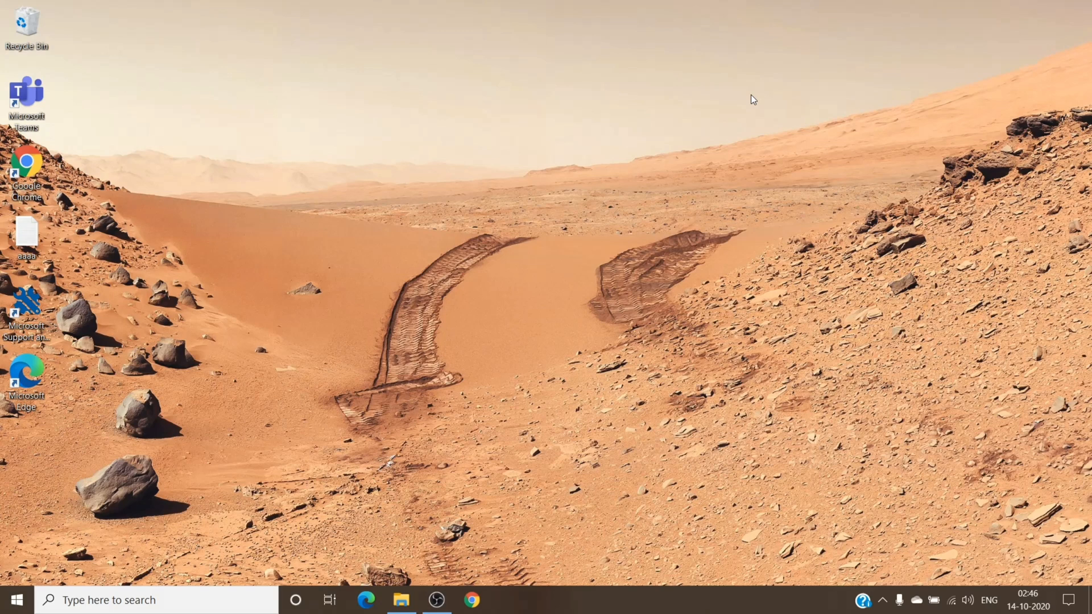
{"action": "mouse_move", "coordinate": [760, 412]}
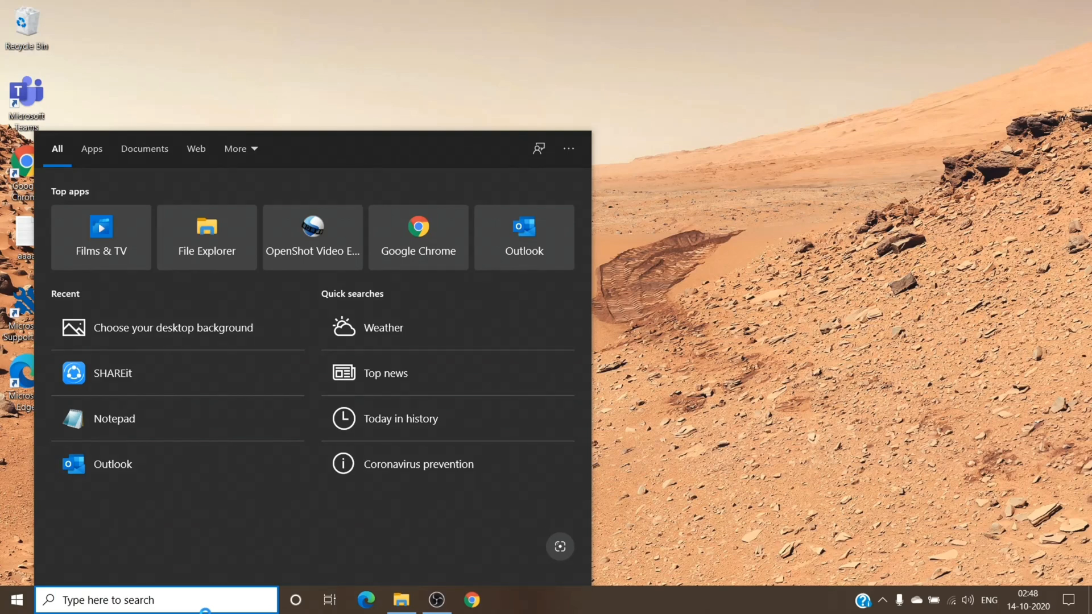
Search Windows for 'outlook' and launch the Outlook app
{"action": "type", "text": "outlook"}
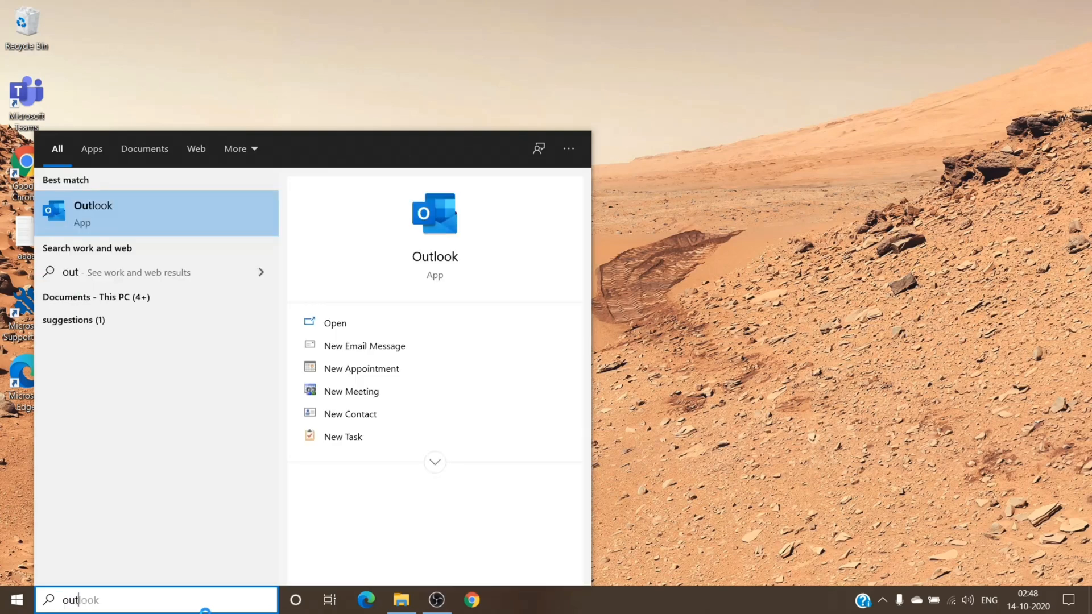
{"action": "type", "text": "look"}
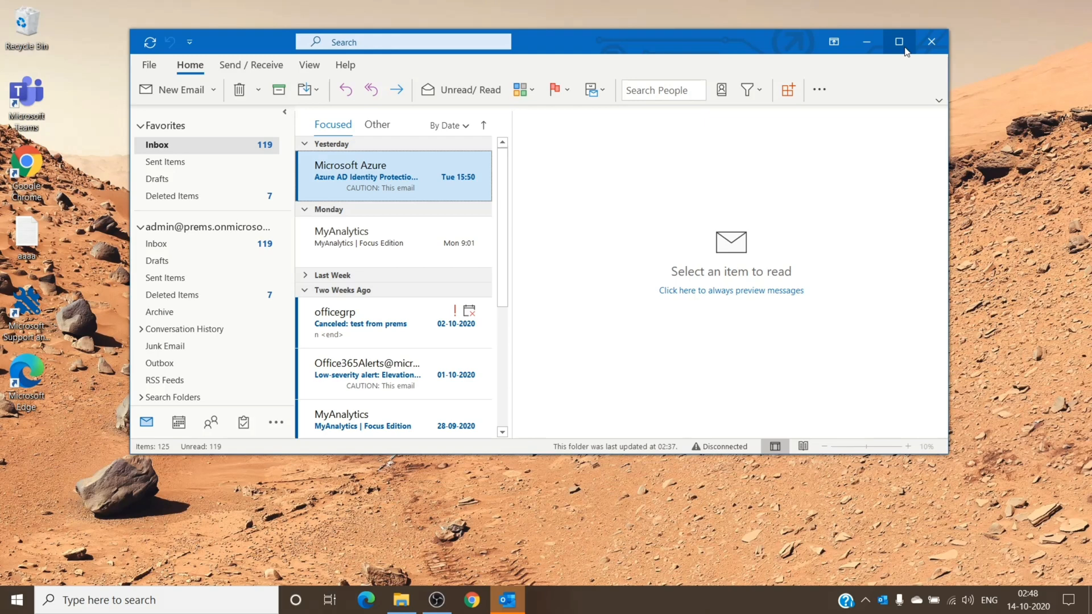
Maximize the Outlook window and select the account's Inbox folder
{"action": "left_click", "coordinate": [899, 41]}
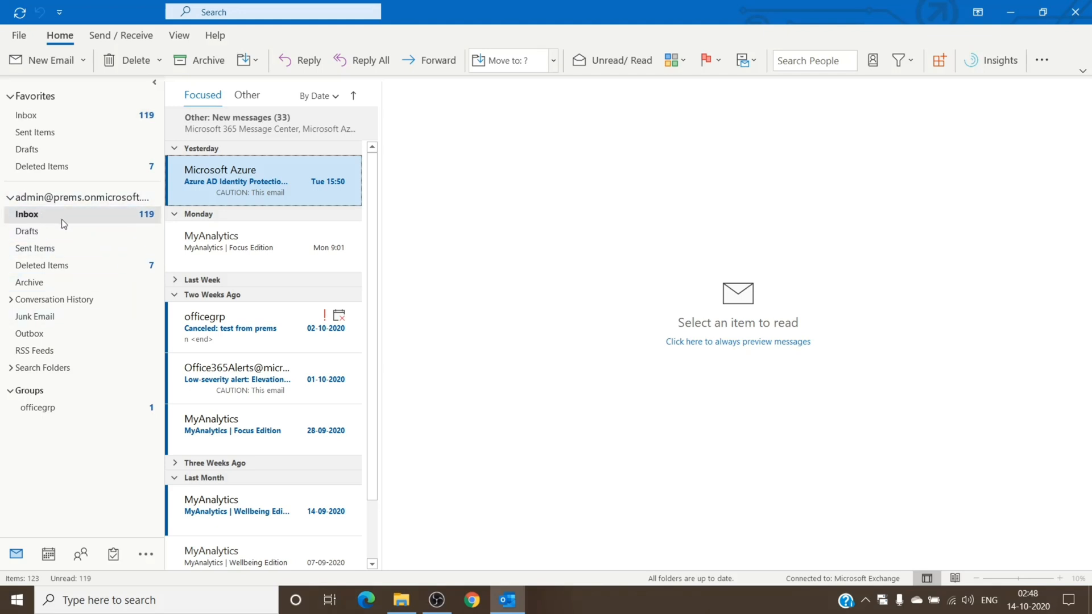
{"action": "mouse_move", "coordinate": [244, 378]}
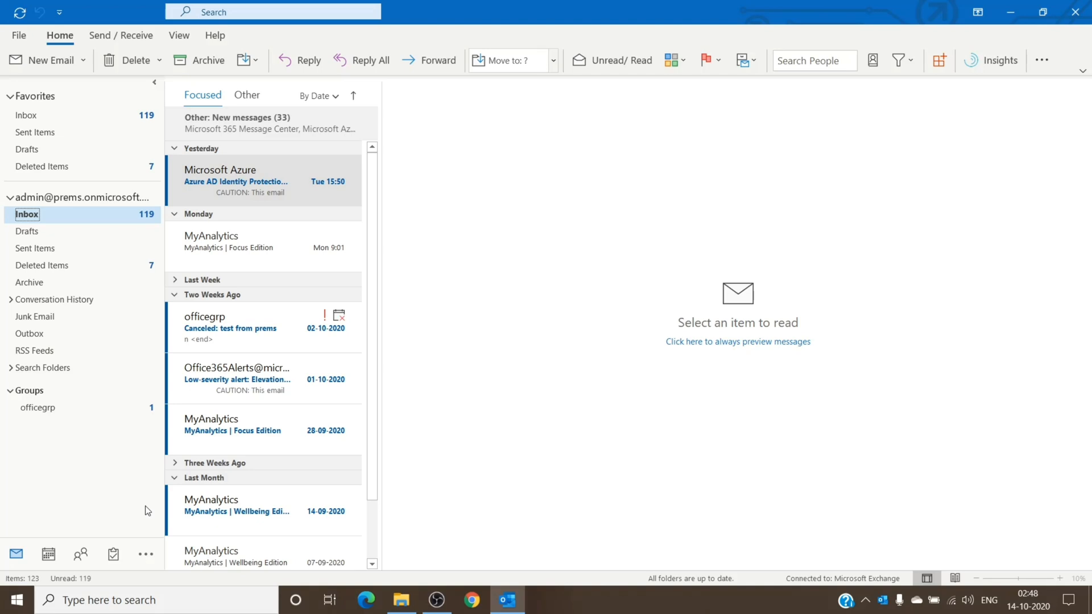
{"action": "mouse_move", "coordinate": [69, 238]}
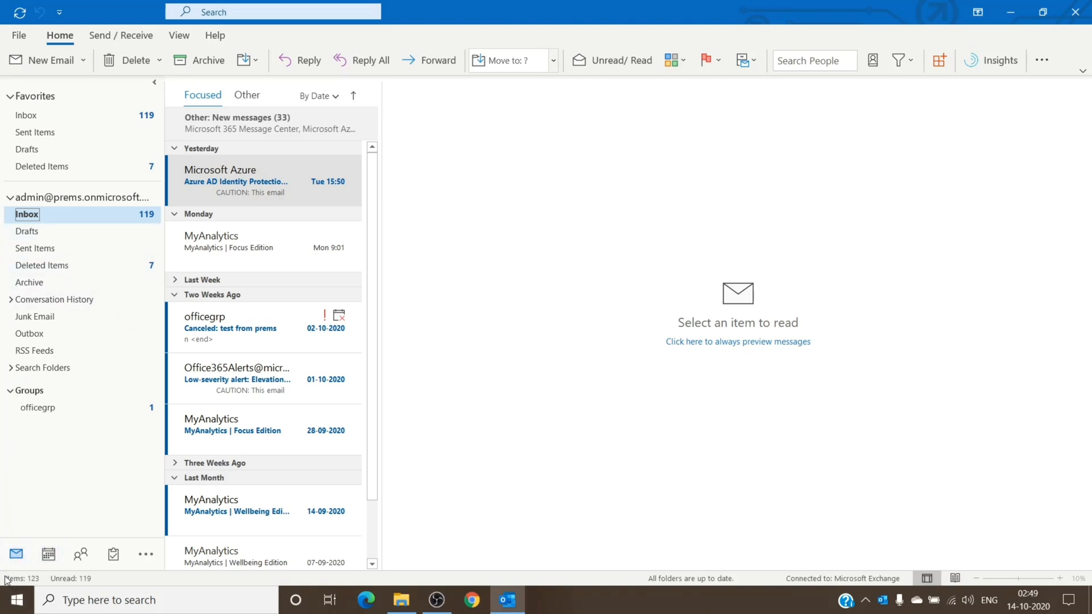
{"action": "mouse_move", "coordinate": [14, 578]}
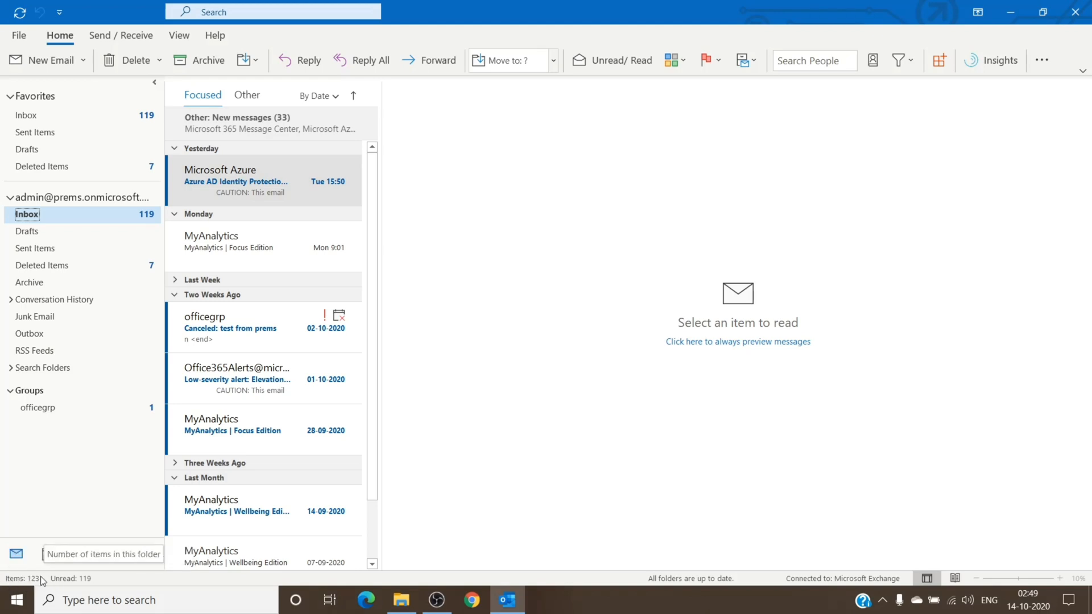
{"action": "mouse_move", "coordinate": [70, 578]}
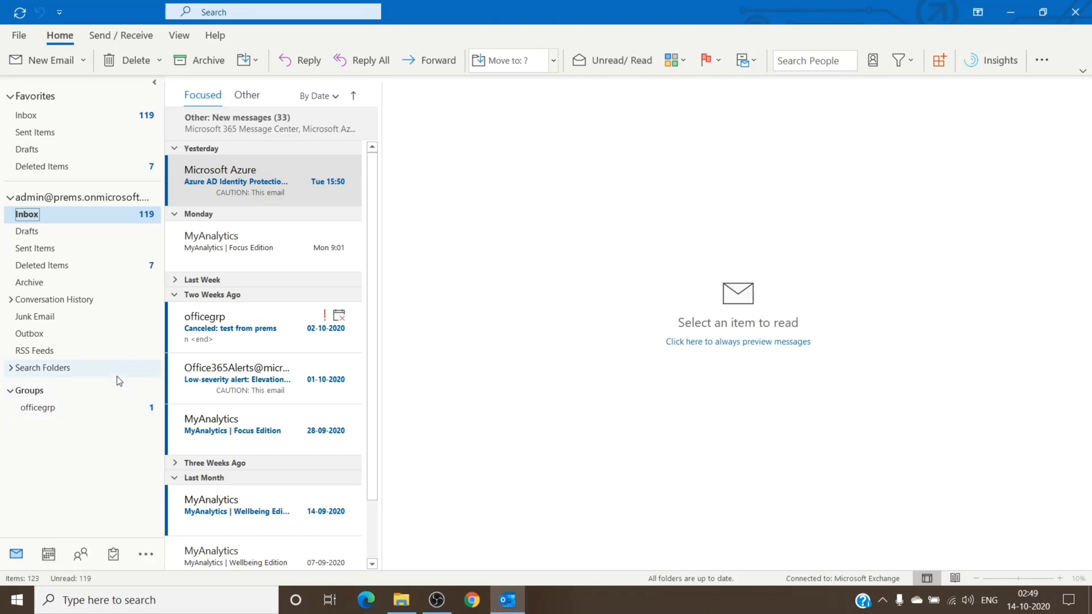
{"action": "mouse_move", "coordinate": [79, 428]}
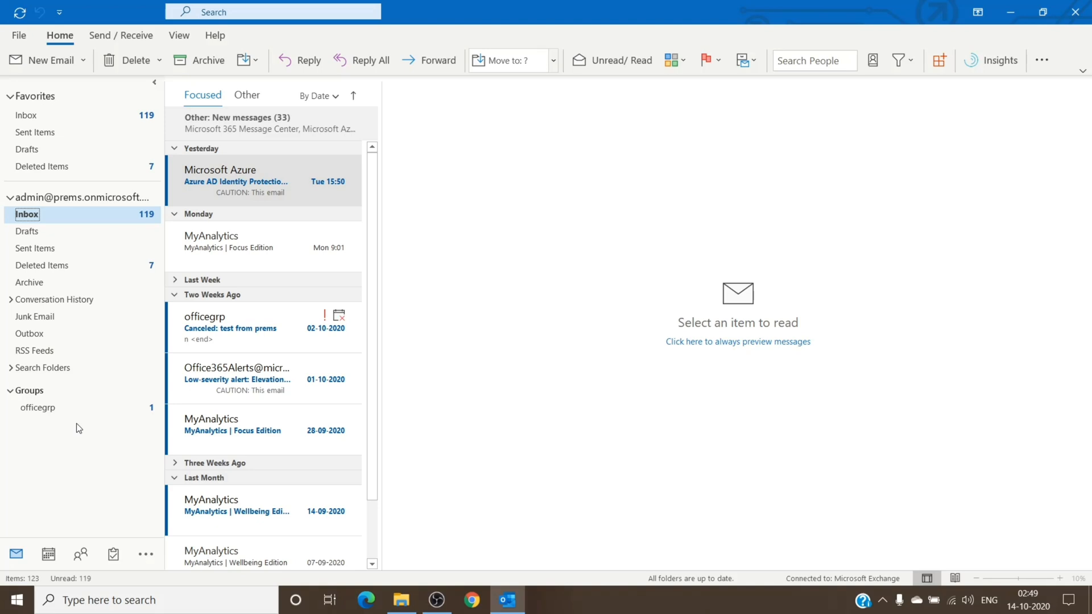
{"action": "mouse_move", "coordinate": [136, 464]}
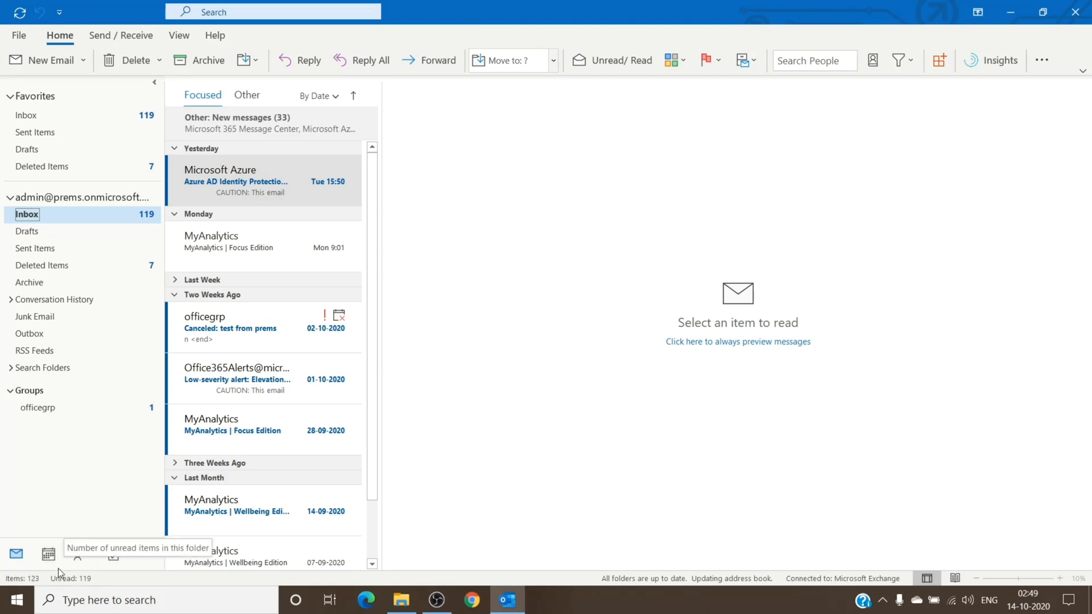
{"action": "left_click", "coordinate": [47, 555]}
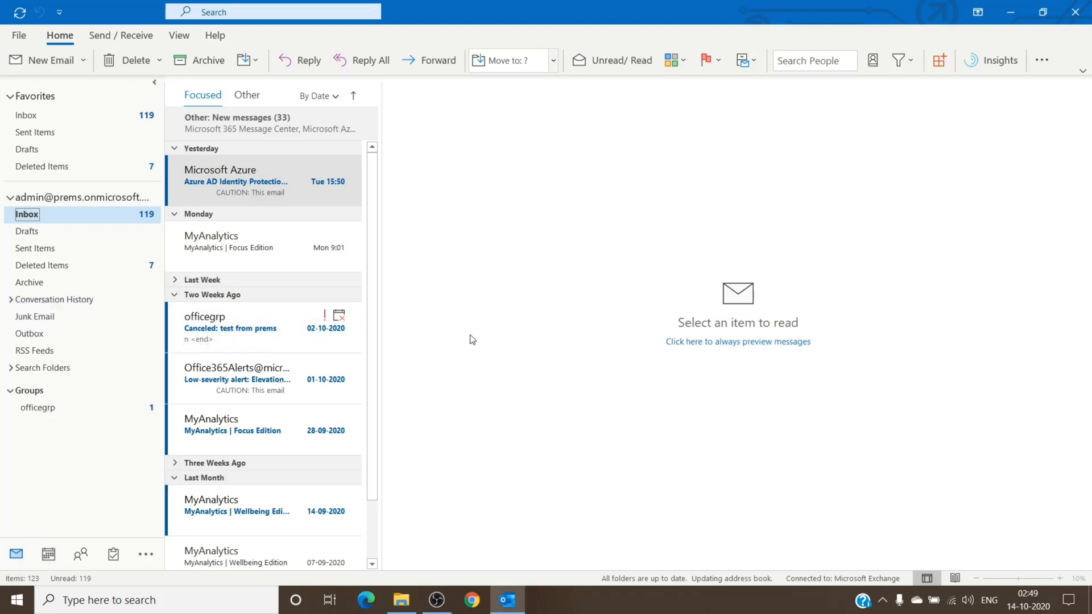
{"action": "mouse_move", "coordinate": [42, 219]}
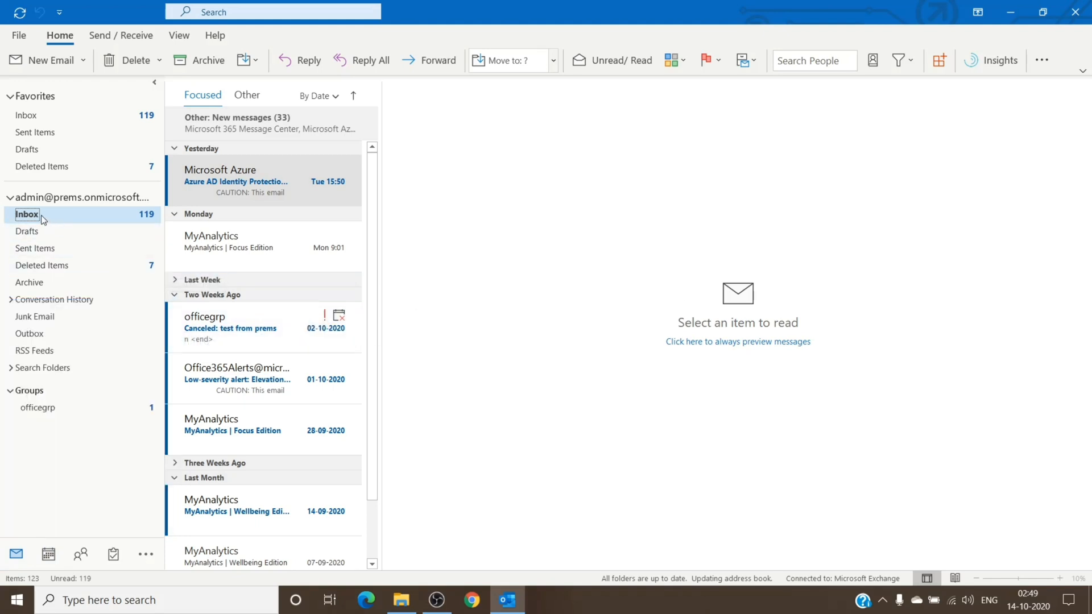
Show the Synchronization tab of the Inbox folder's Properties
{"action": "right_click", "coordinate": [28, 214]}
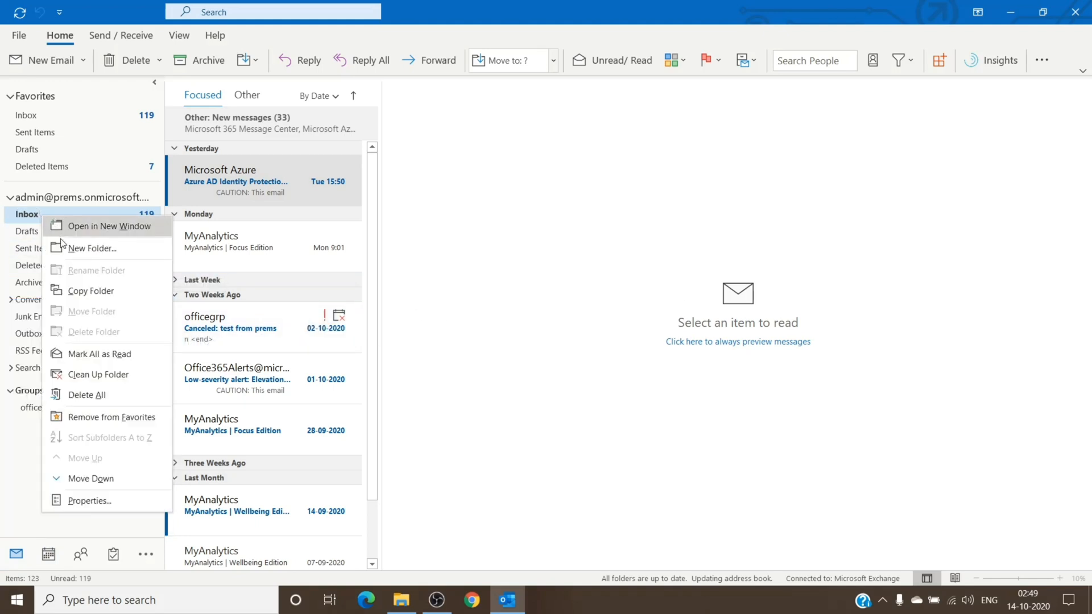
{"action": "mouse_move", "coordinate": [88, 500]}
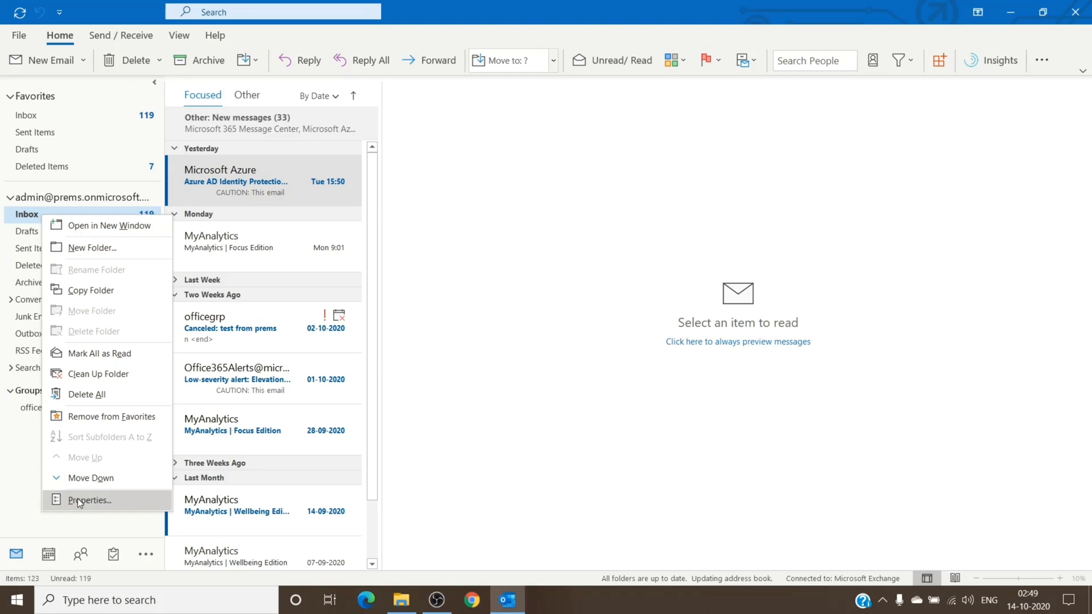
{"action": "left_click", "coordinate": [87, 500]}
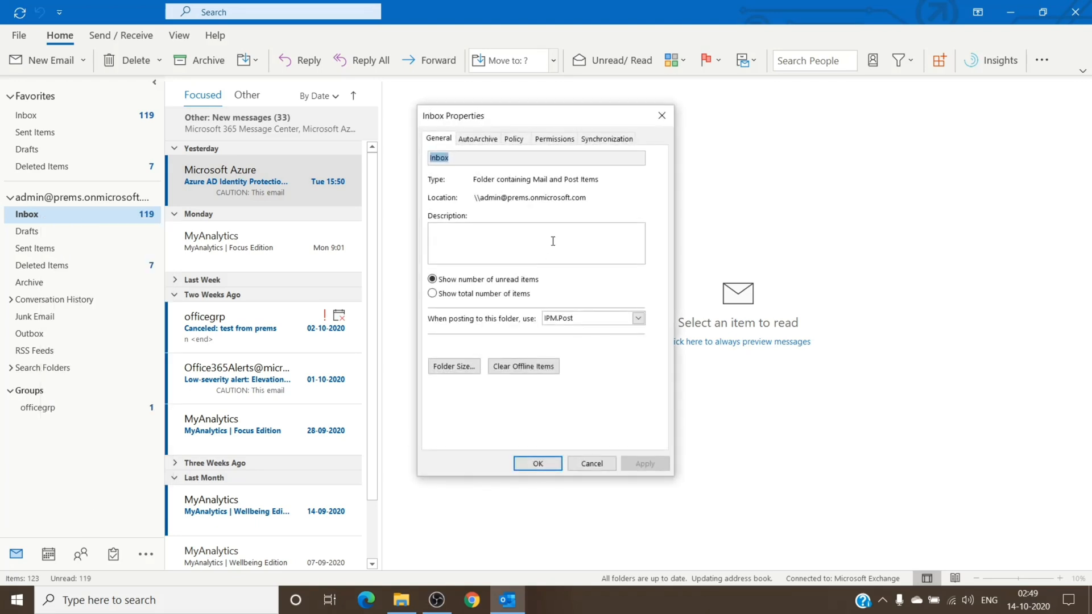
{"action": "left_click", "coordinate": [607, 139]}
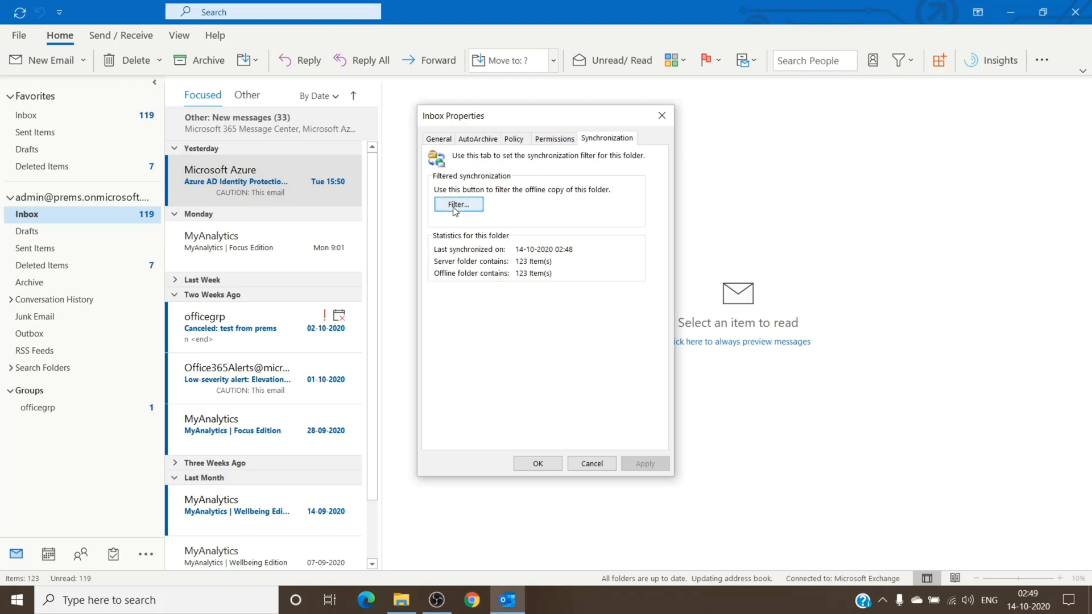
Confirm the Inbox sync filter has no criteria on Advanced and Messages tabs, then accept it
{"action": "left_click", "coordinate": [457, 204]}
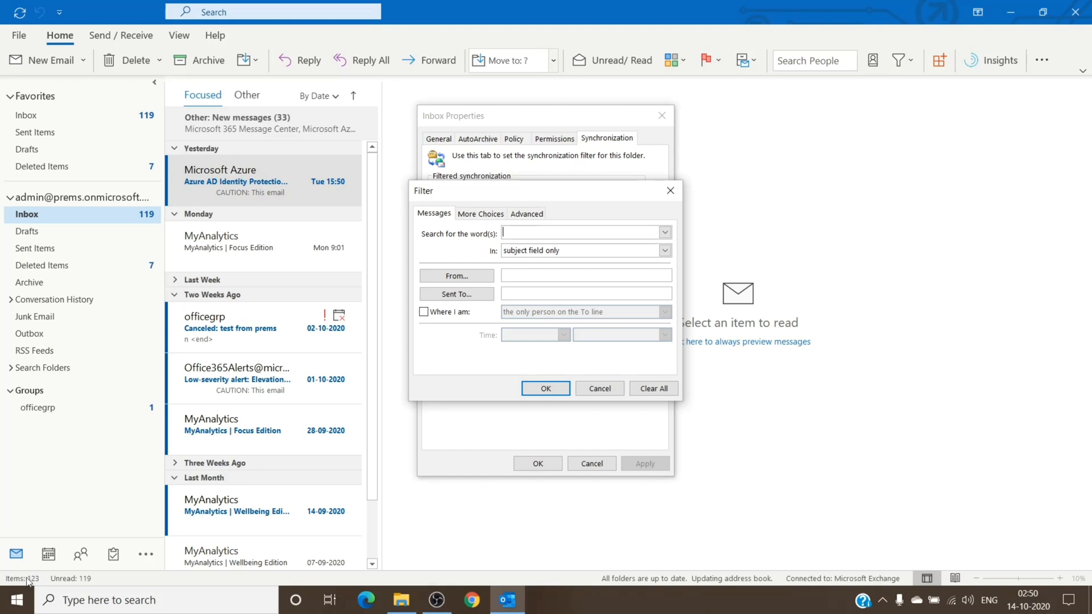
{"action": "mouse_move", "coordinate": [540, 266]}
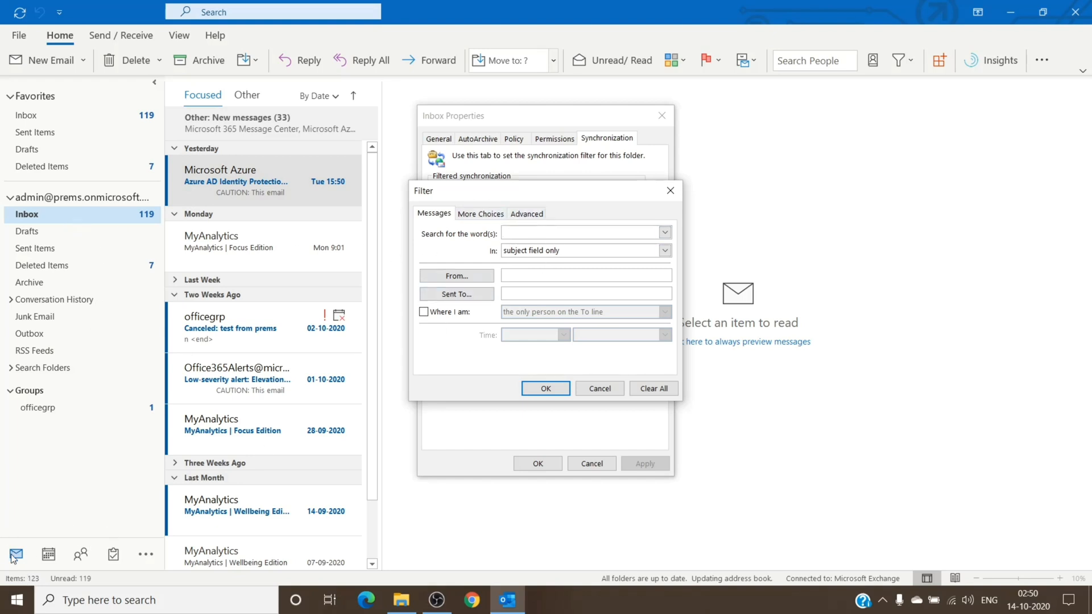
{"action": "mouse_move", "coordinate": [57, 561]}
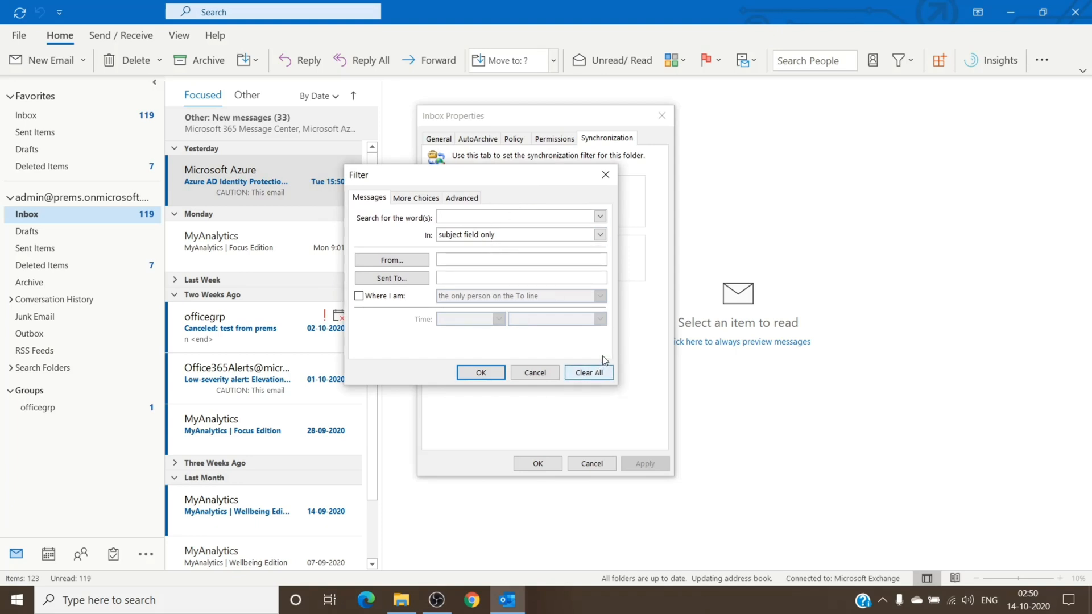
{"action": "left_click", "coordinate": [461, 198]}
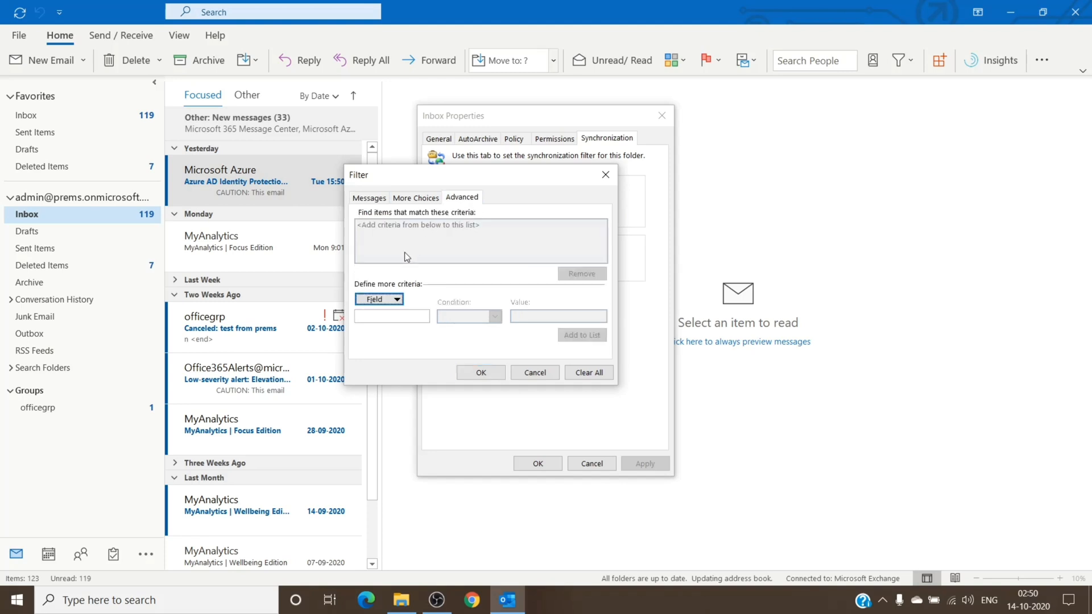
{"action": "mouse_move", "coordinate": [532, 242]}
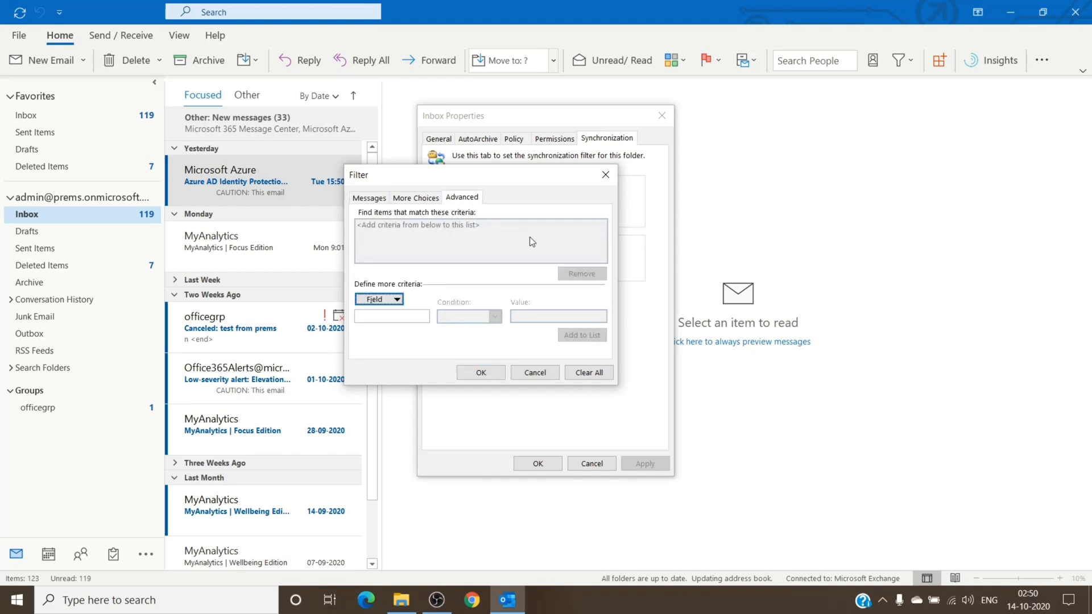
{"action": "mouse_move", "coordinate": [562, 236]}
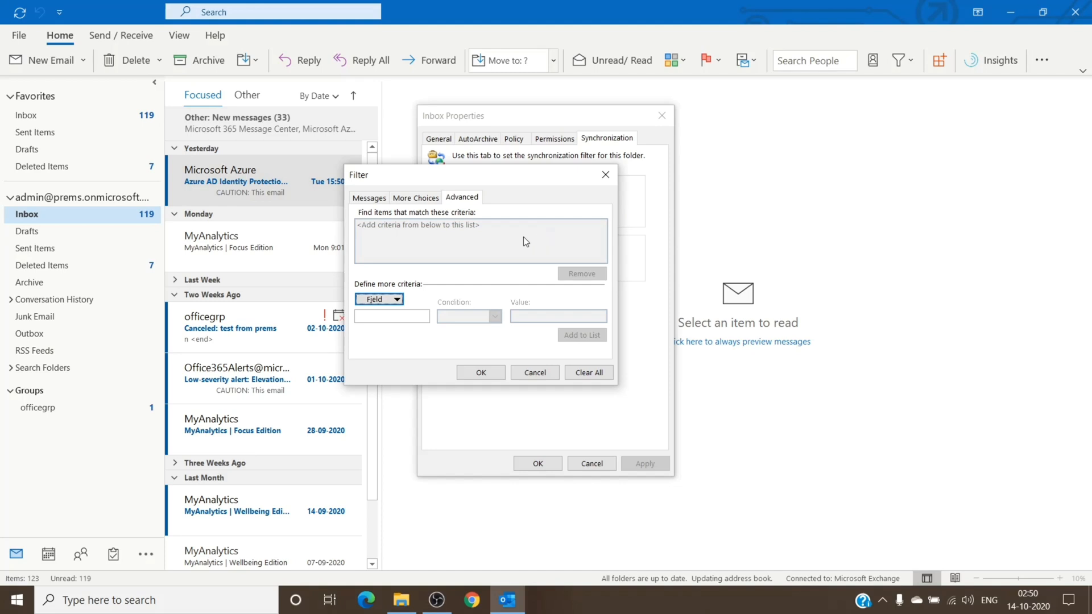
{"action": "mouse_move", "coordinate": [474, 246]}
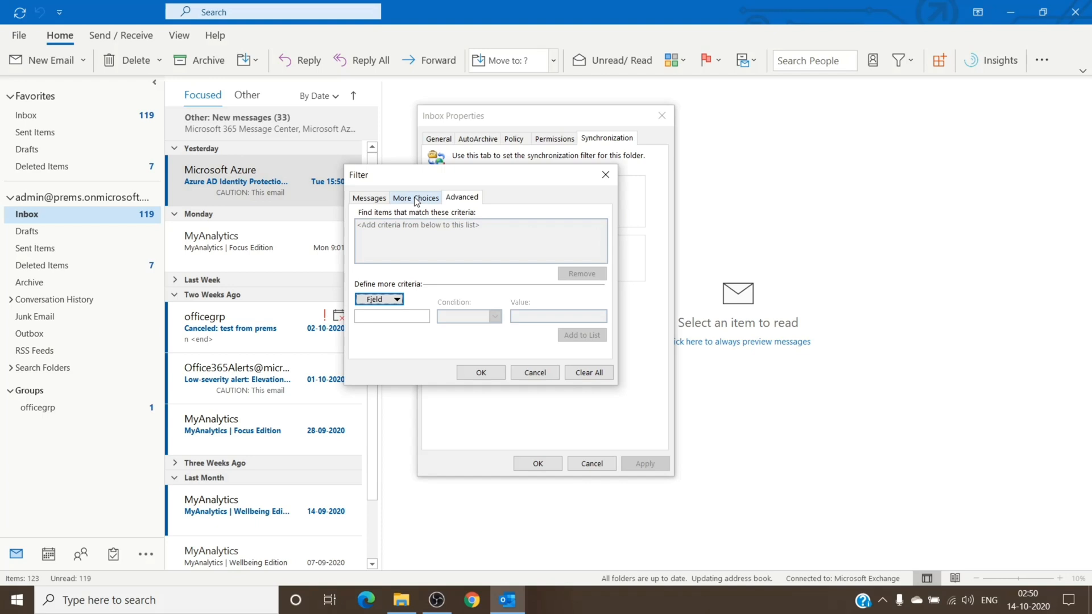
{"action": "mouse_move", "coordinate": [369, 198]}
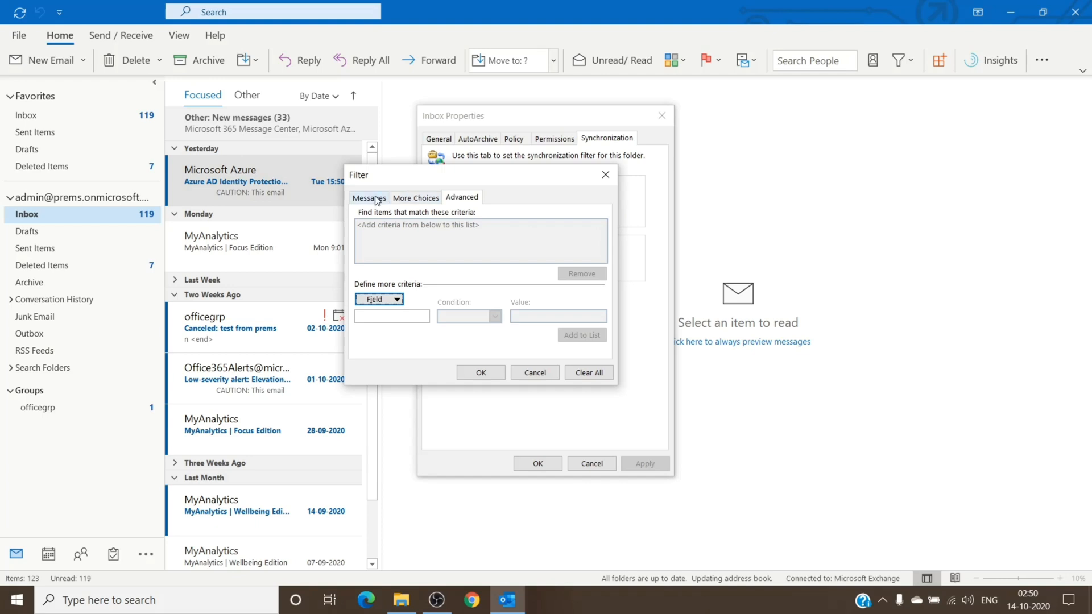
{"action": "left_click", "coordinate": [368, 198]}
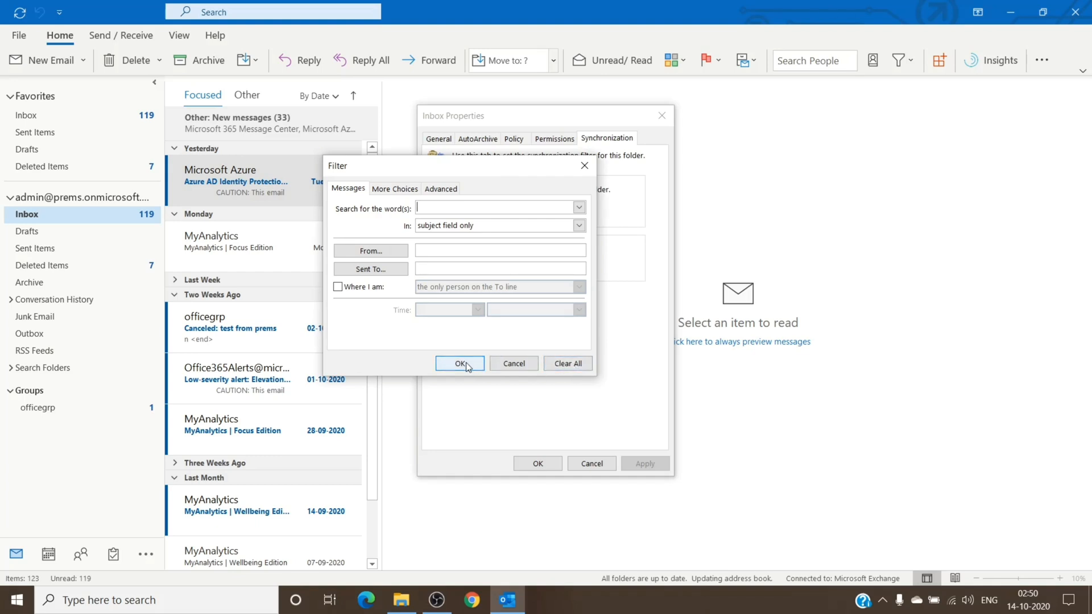
{"action": "left_click", "coordinate": [459, 364]}
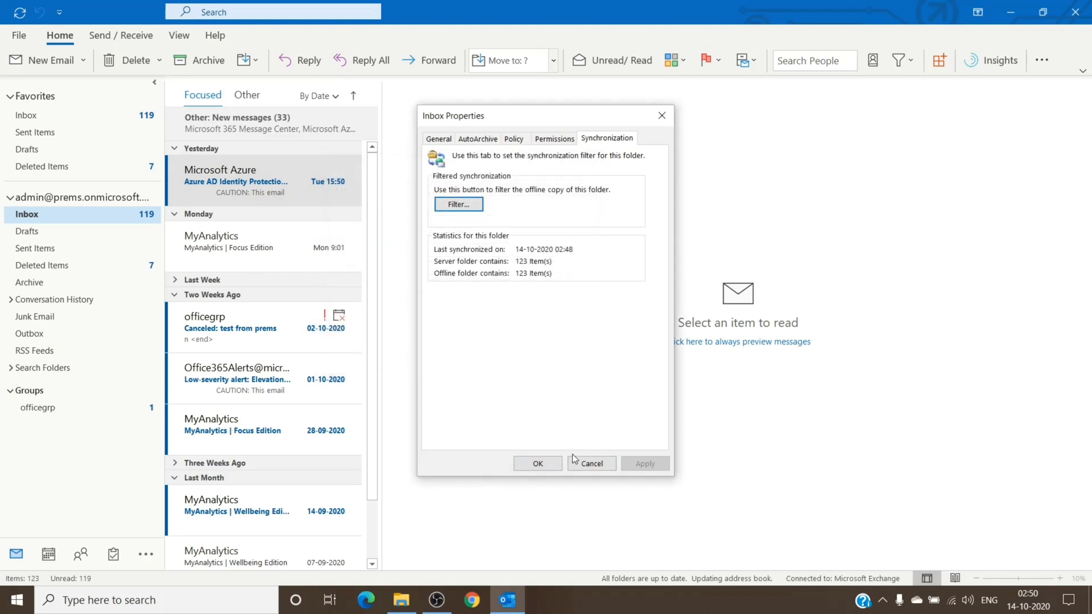
Close Inbox Properties with OK, keeping the settings unchanged
{"action": "left_click", "coordinate": [592, 463]}
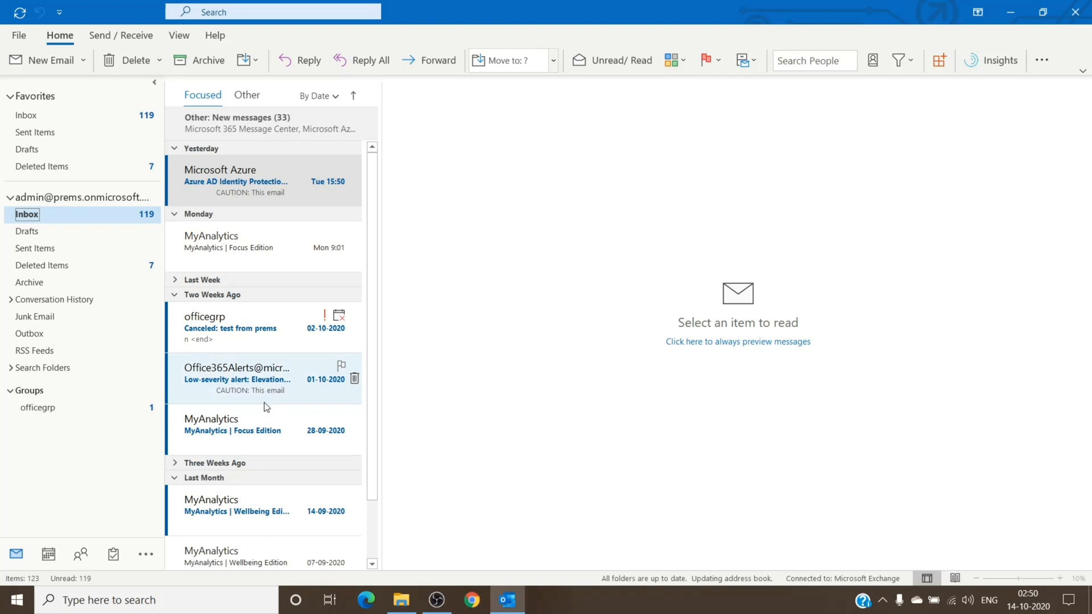
{"action": "mouse_move", "coordinate": [339, 397]}
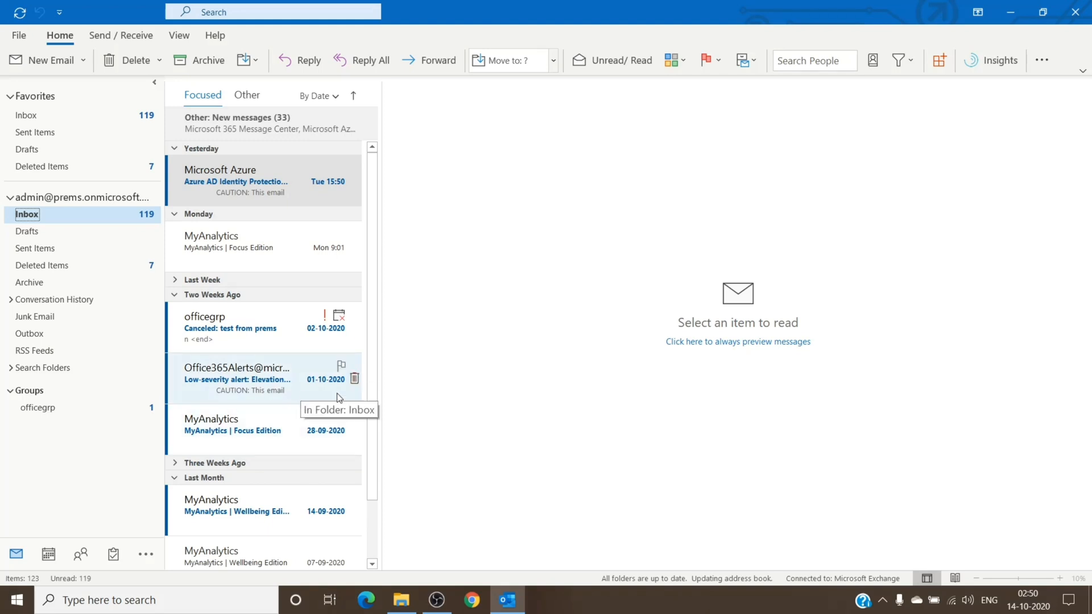
{"action": "mouse_move", "coordinate": [324, 363]}
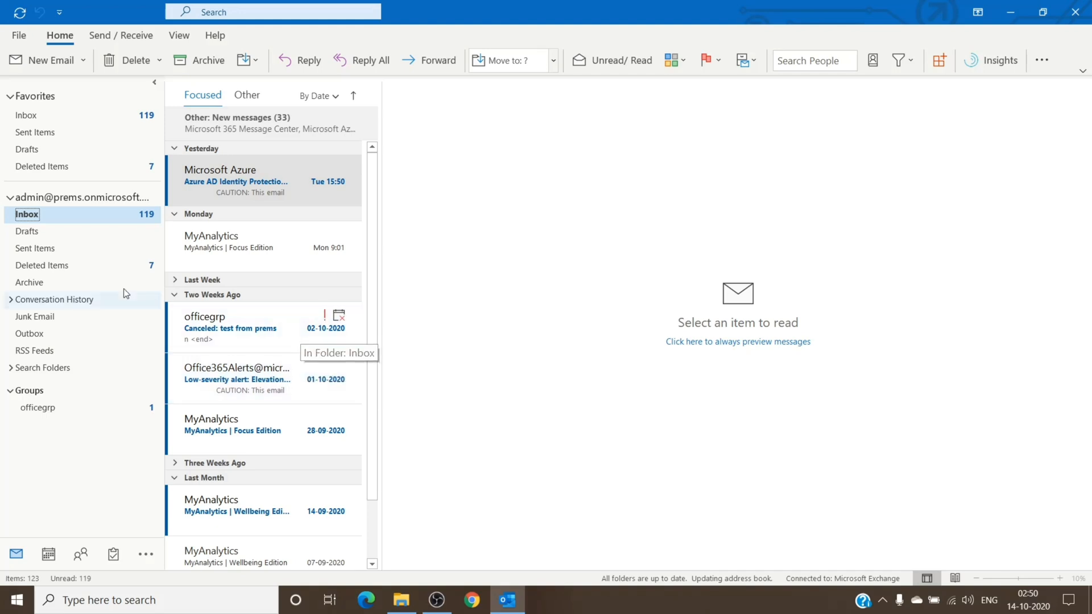
{"action": "mouse_move", "coordinate": [6, 236]}
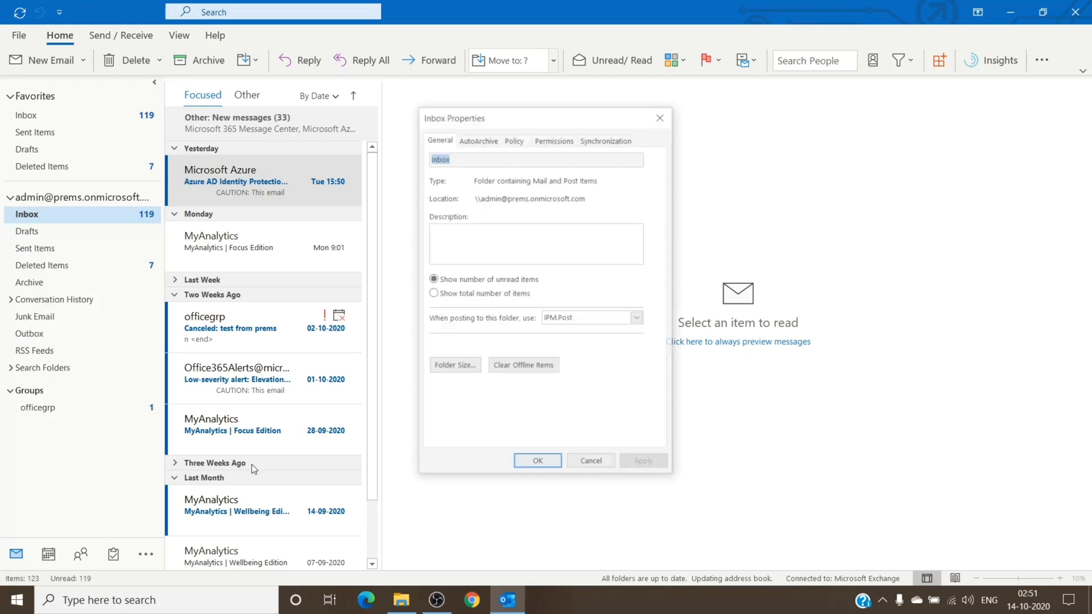
Reopen the Inbox synchronization filter and verify its Advanced criteria are still empty
{"action": "left_click", "coordinate": [605, 138]}
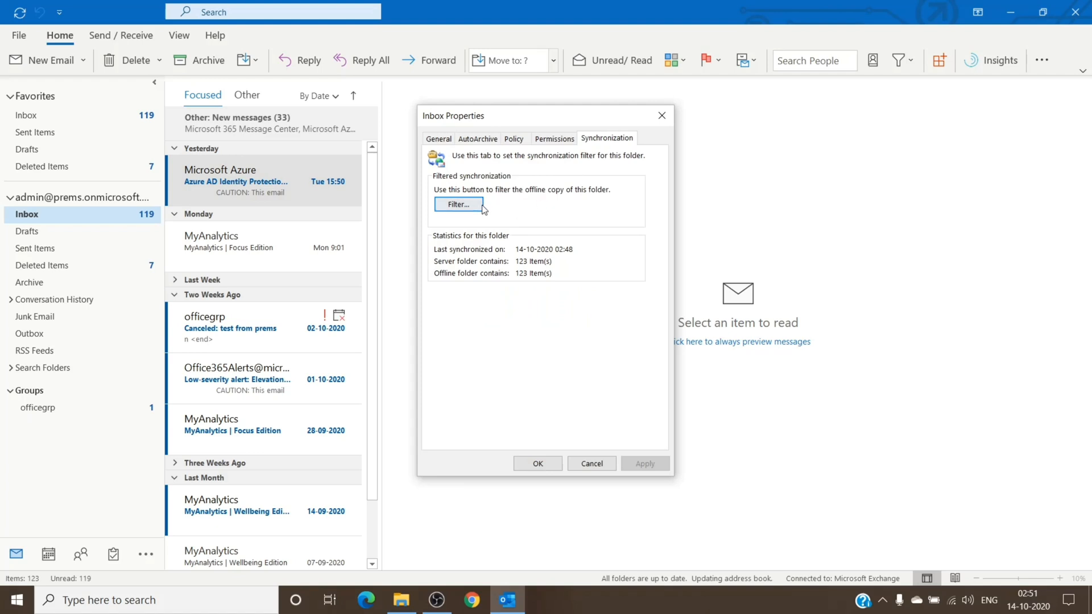
{"action": "left_click", "coordinate": [458, 205]}
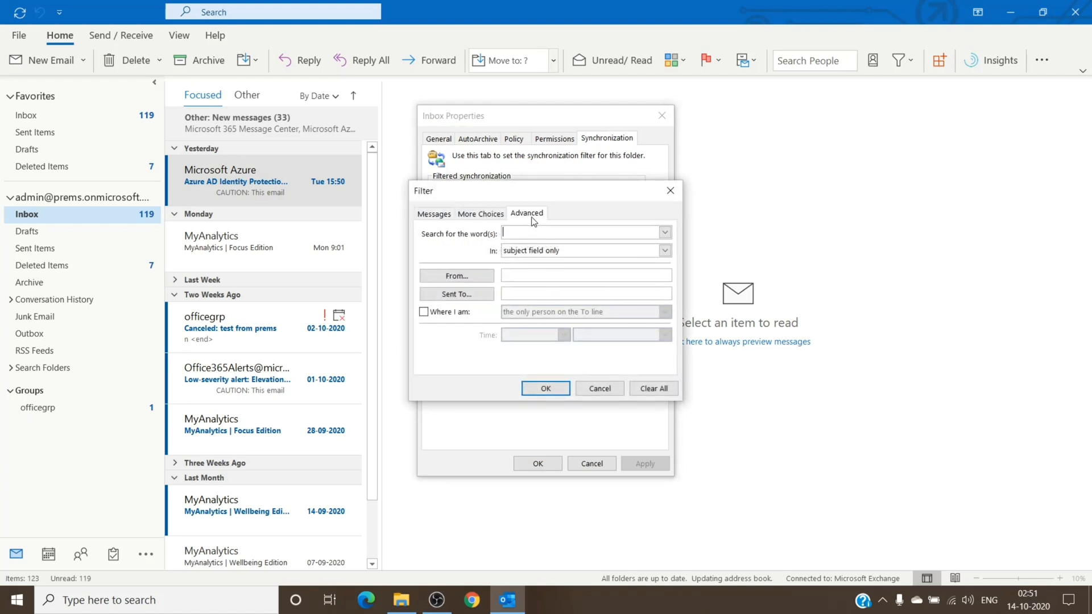
{"action": "left_click", "coordinate": [526, 213]}
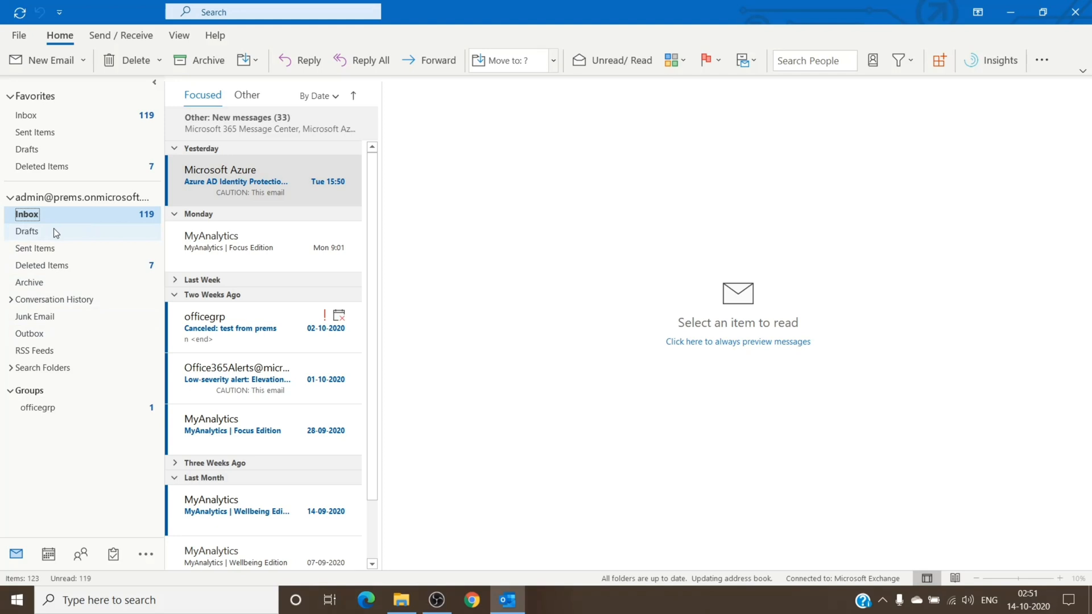
{"action": "mouse_move", "coordinate": [44, 273]}
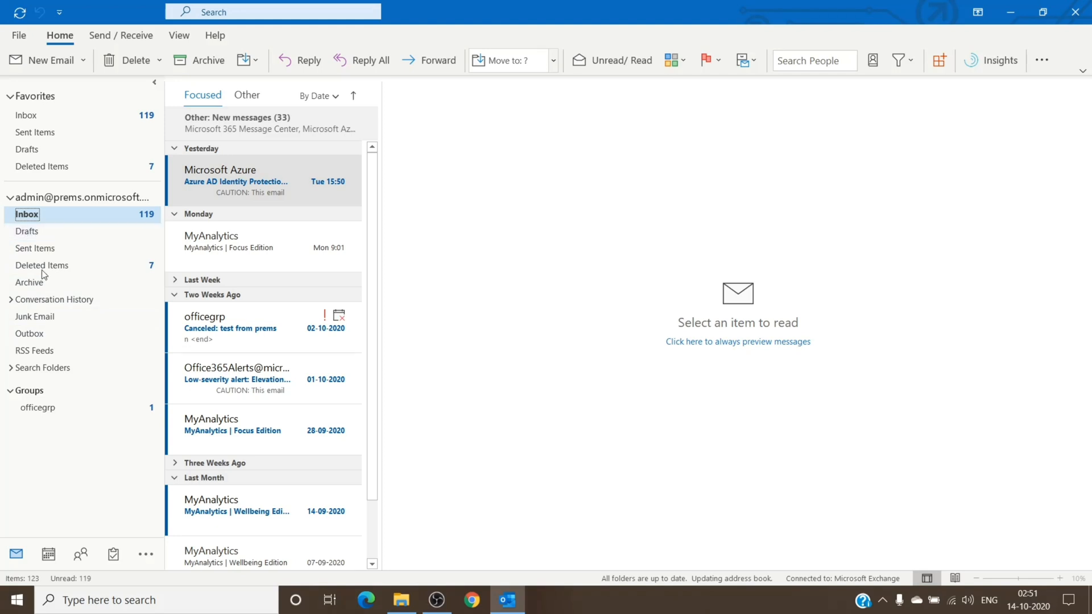
{"action": "mouse_move", "coordinate": [428, 442]}
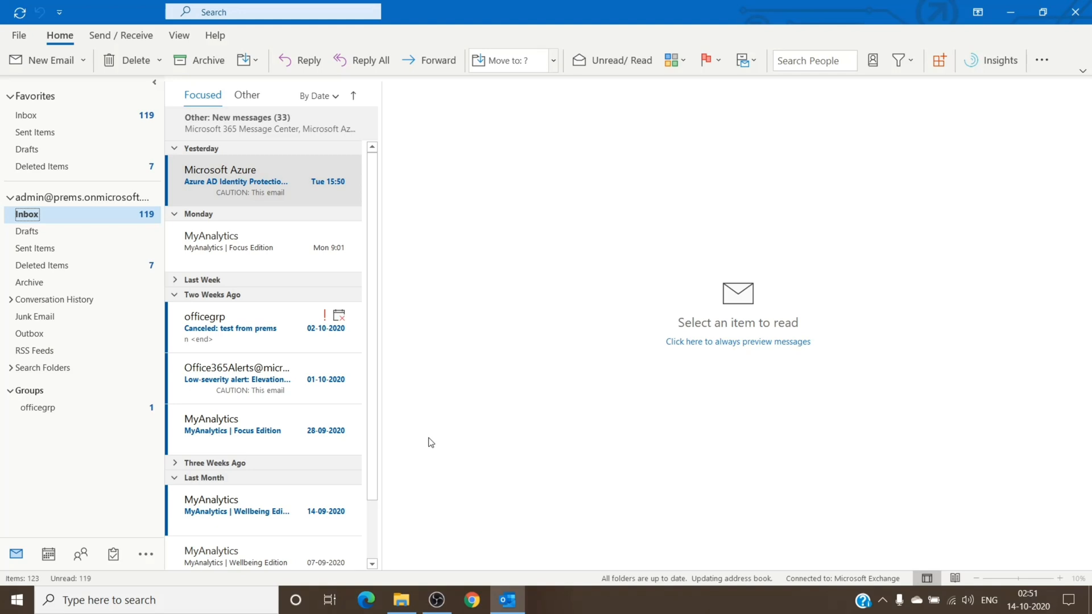
{"action": "mouse_move", "coordinate": [413, 389]}
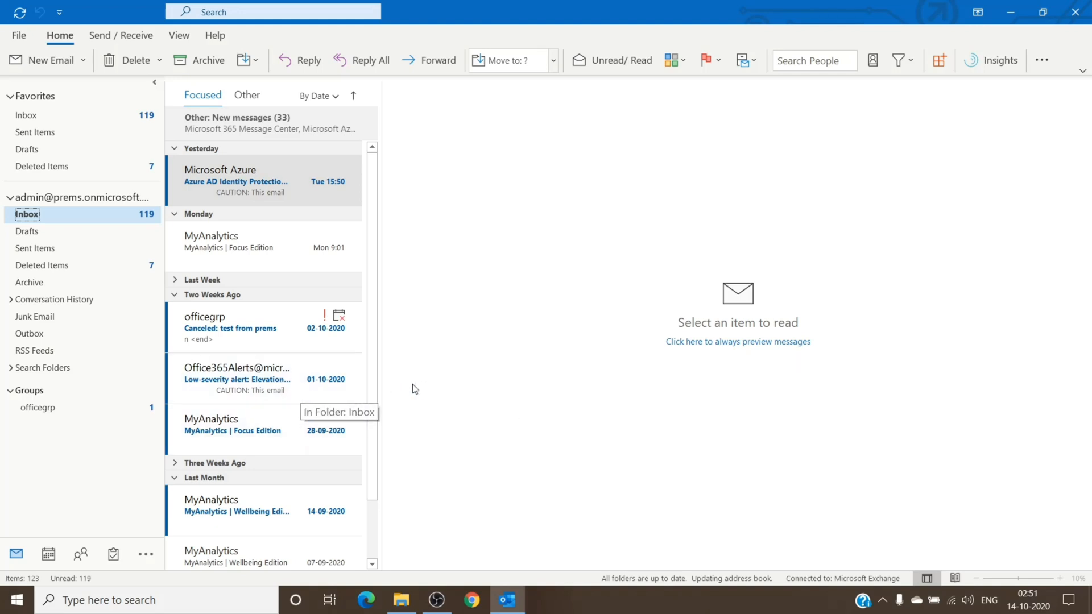
{"action": "mouse_move", "coordinate": [403, 358]}
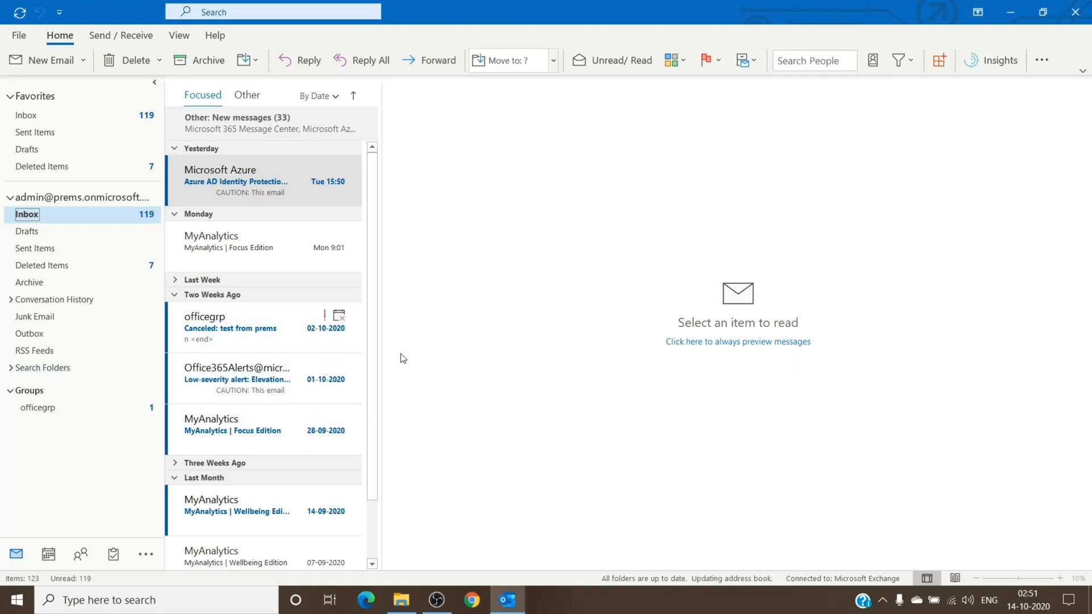
{"action": "mouse_move", "coordinate": [469, 350]}
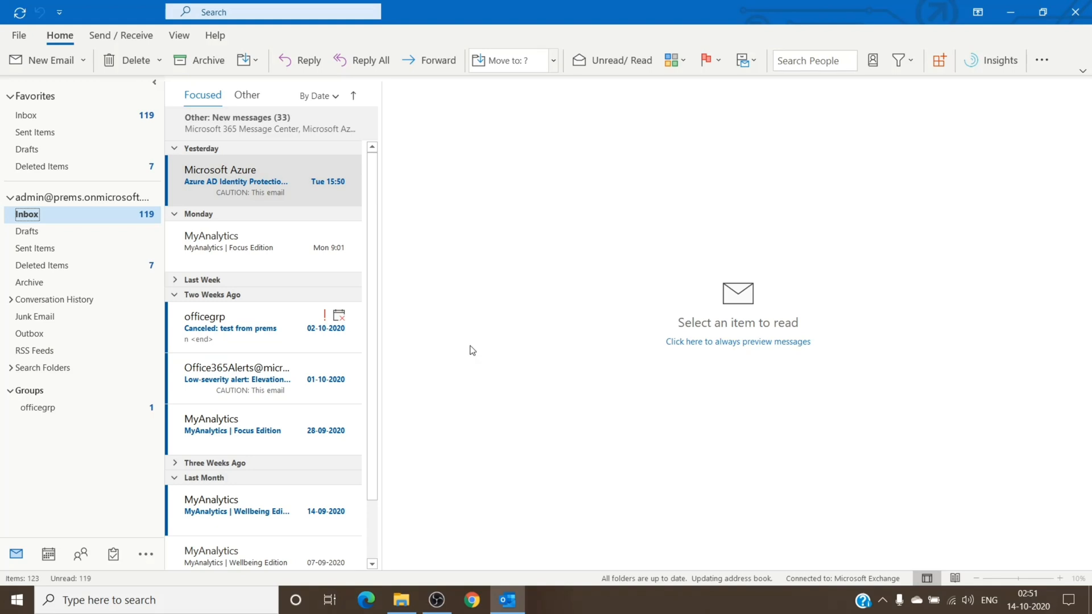
{"action": "mouse_move", "coordinate": [552, 409]}
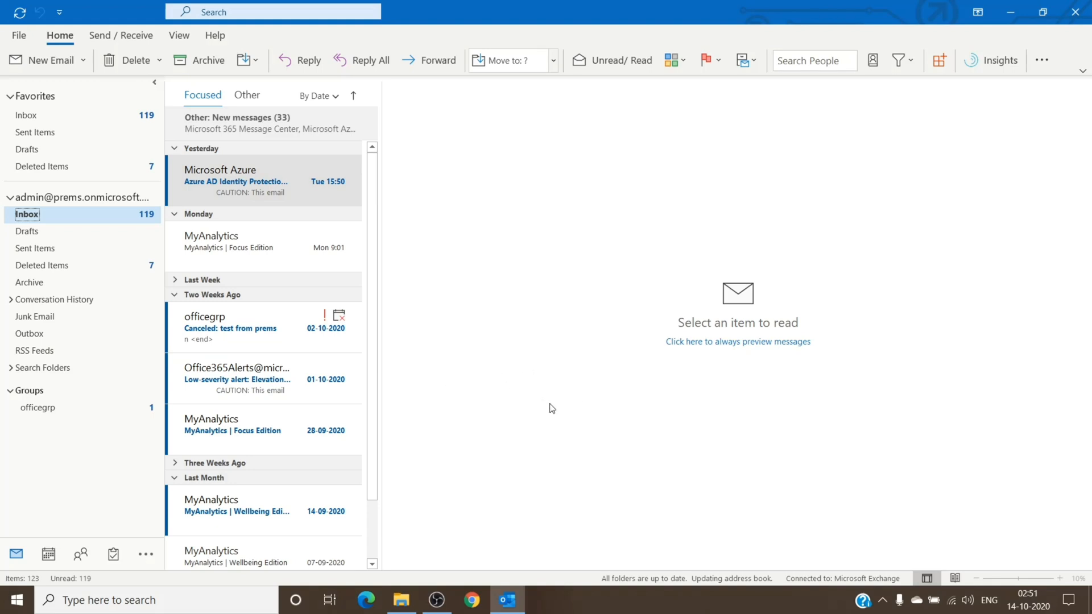
{"action": "mouse_move", "coordinate": [410, 389]}
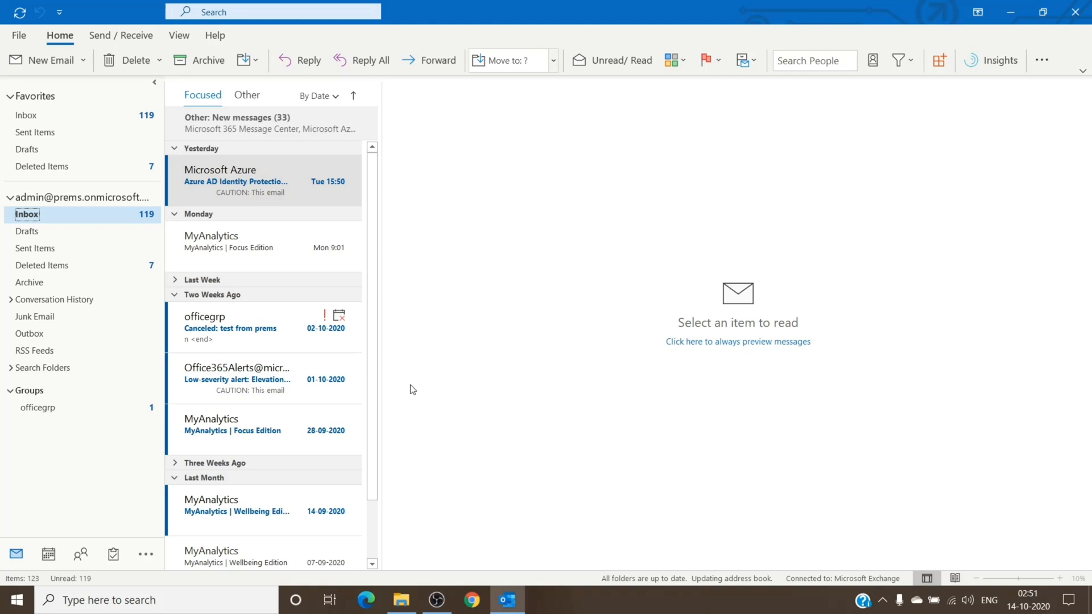
{"action": "mouse_move", "coordinate": [547, 391]}
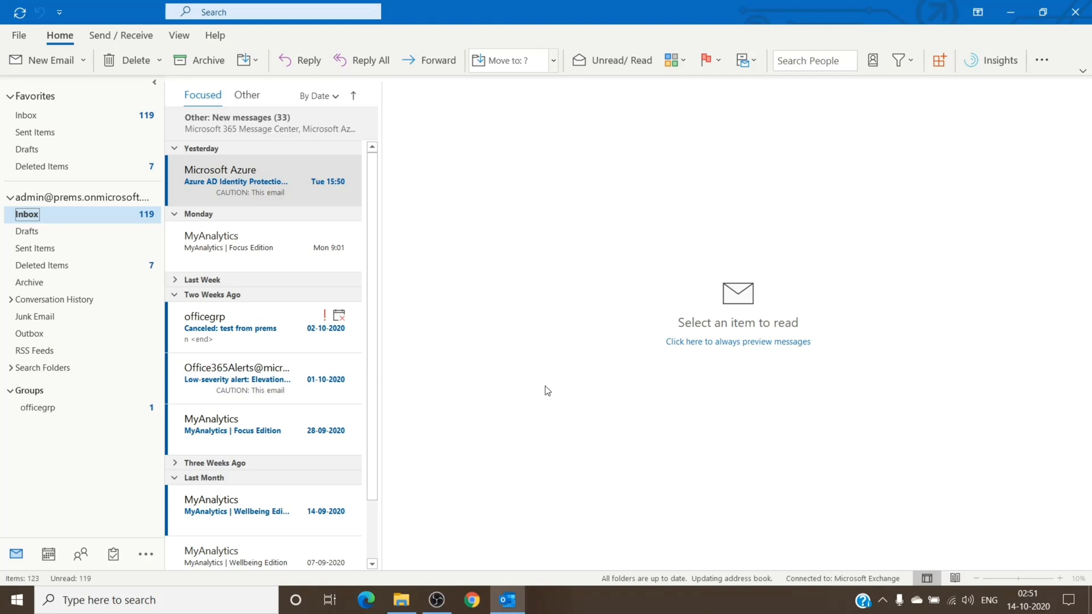